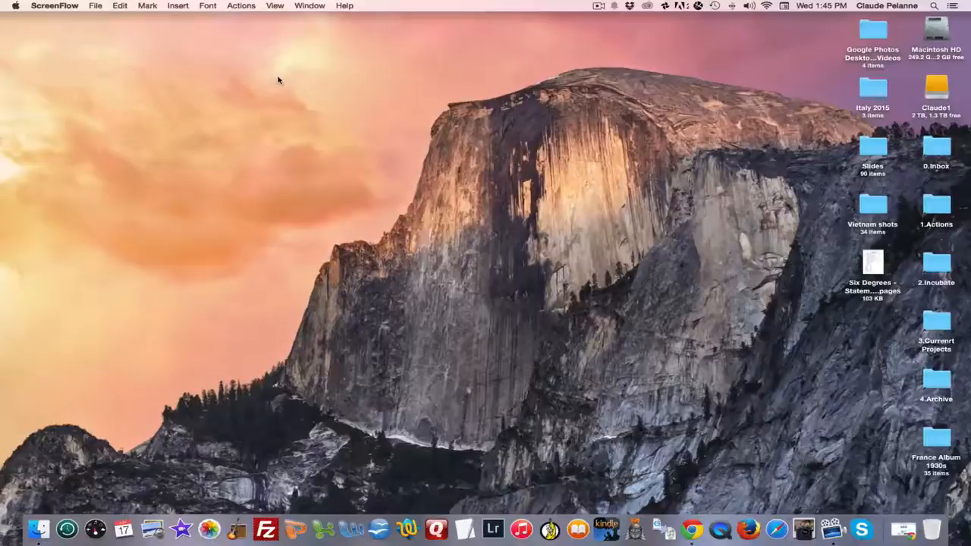
{"action": "mouse_move", "coordinate": [564, 53]}
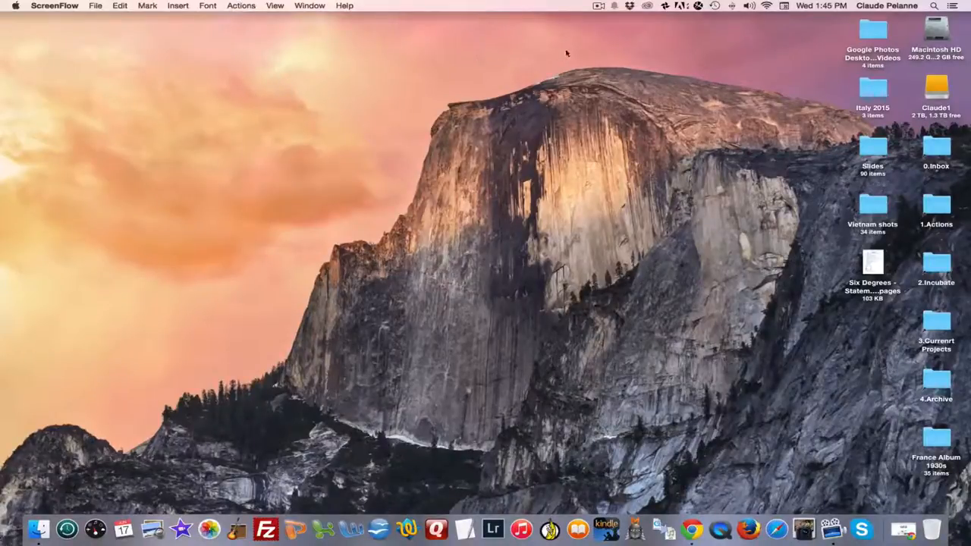
{"action": "mouse_move", "coordinate": [668, 13]}
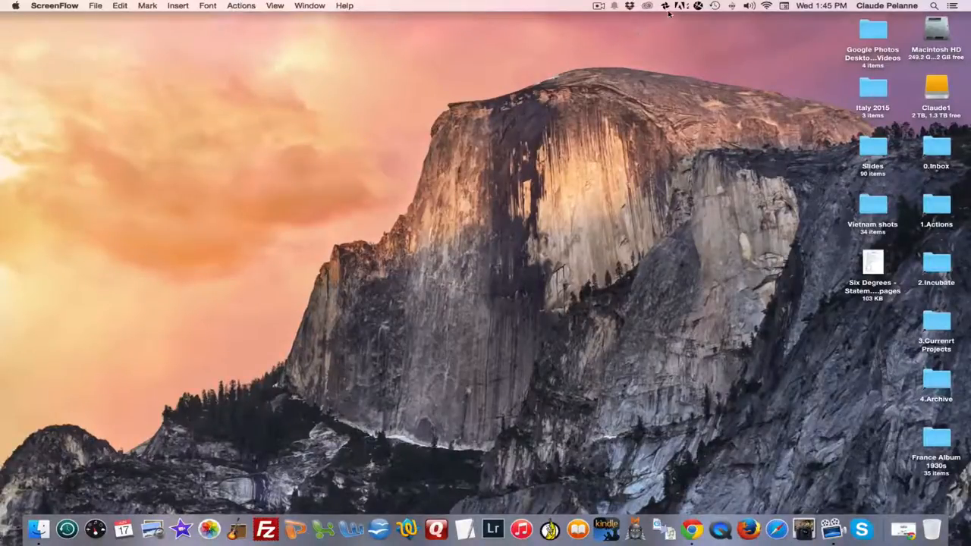
{"action": "mouse_move", "coordinate": [665, 6]}
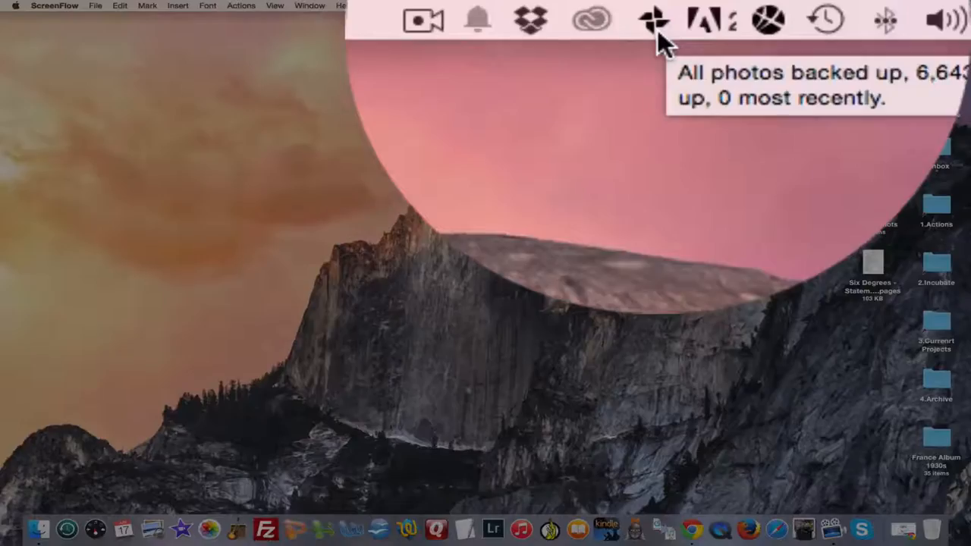
Step: Choose Go to Google Photos from the Google Photos Backup menu bar icon, bringing Chrome forward
{"action": "left_click", "coordinate": [656, 19]}
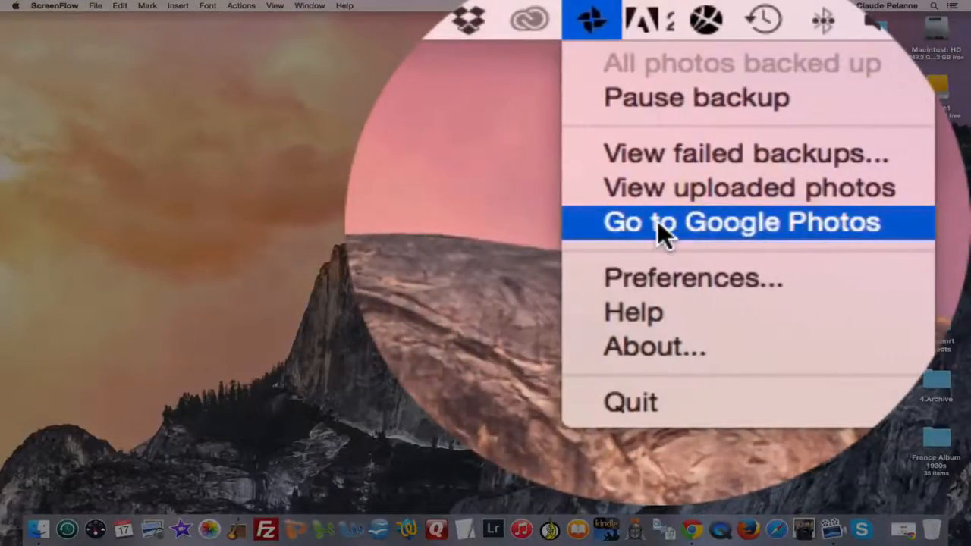
{"action": "left_click", "coordinate": [741, 222]}
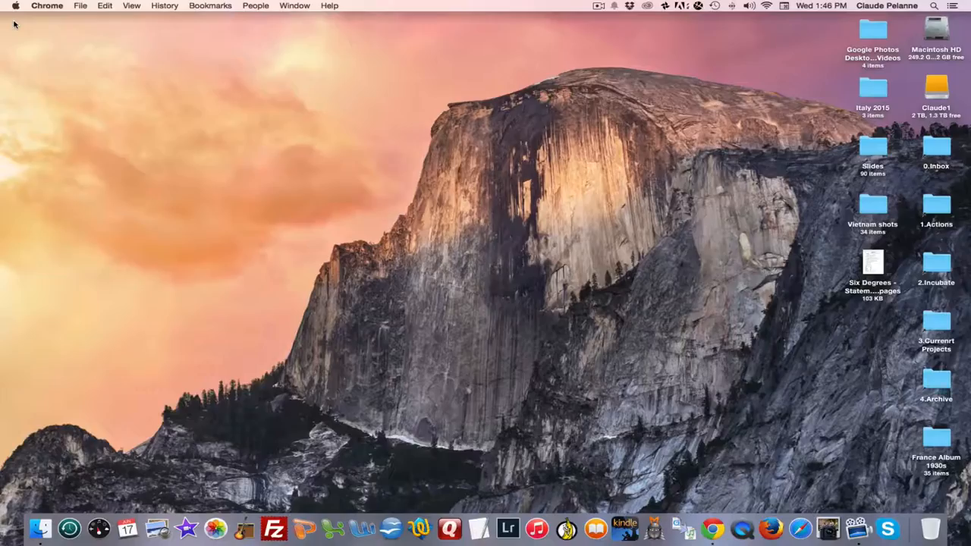
{"action": "mouse_move", "coordinate": [827, 528]}
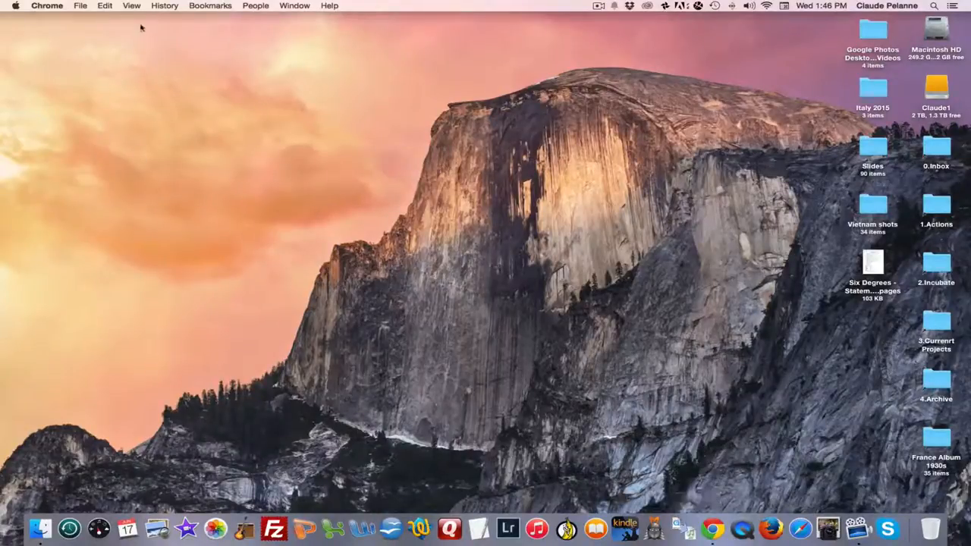
Step: Start a new Chrome window from the File menu, landing on the Google new tab page
{"action": "left_click", "coordinate": [79, 6]}
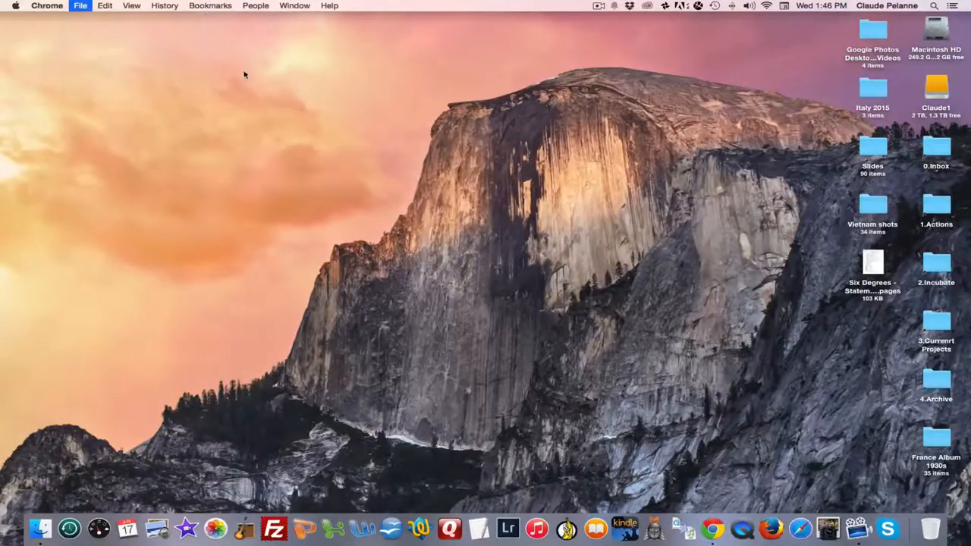
{"action": "left_click", "coordinate": [712, 528]}
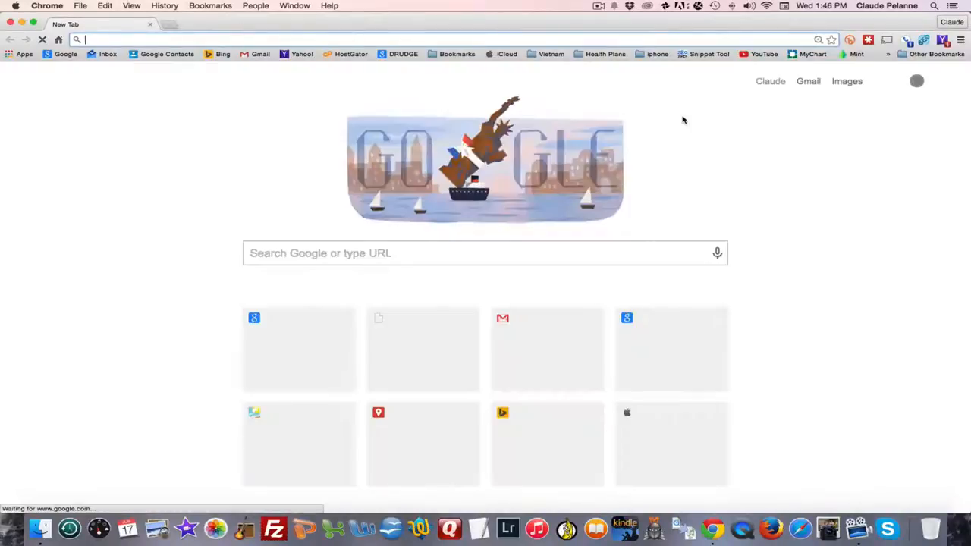
Step: Launch Drive from the Google apps grid and highlight the Google Photos folder in My Drive
{"action": "left_click", "coordinate": [883, 82]}
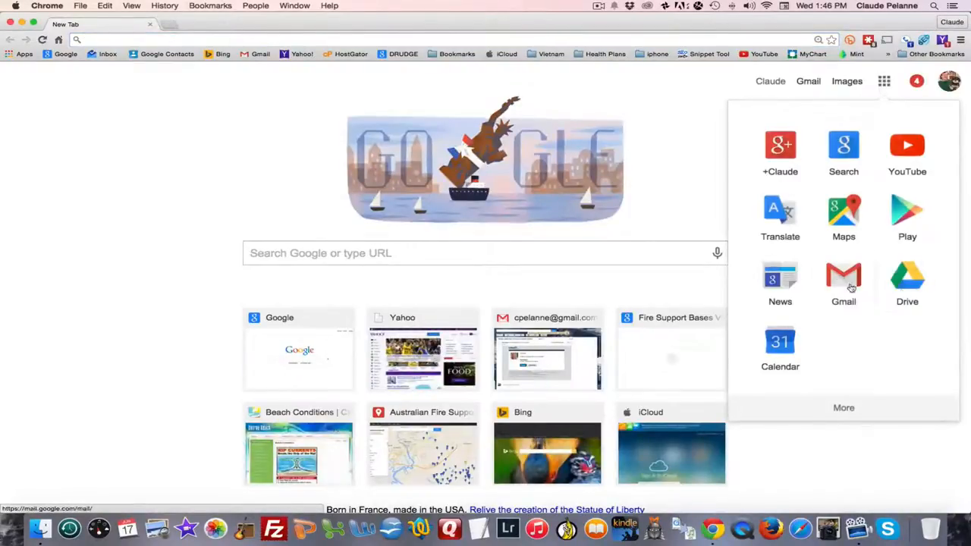
{"action": "left_click", "coordinate": [908, 276]}
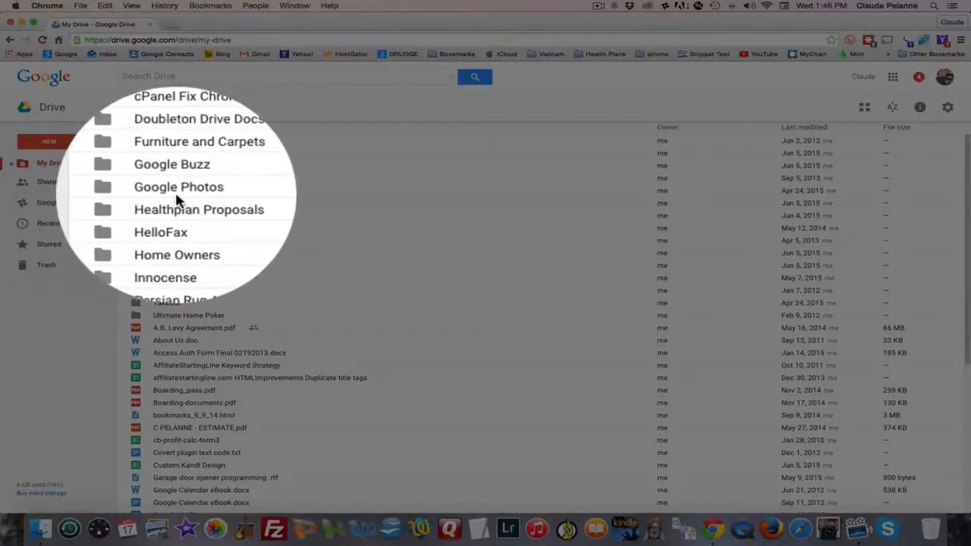
{"action": "mouse_move", "coordinate": [169, 197]}
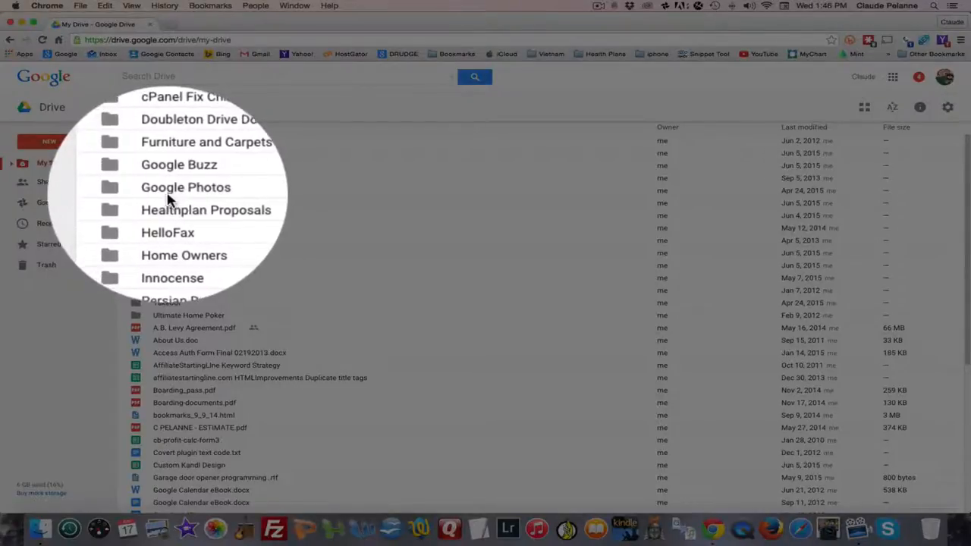
{"action": "left_click", "coordinate": [186, 189]}
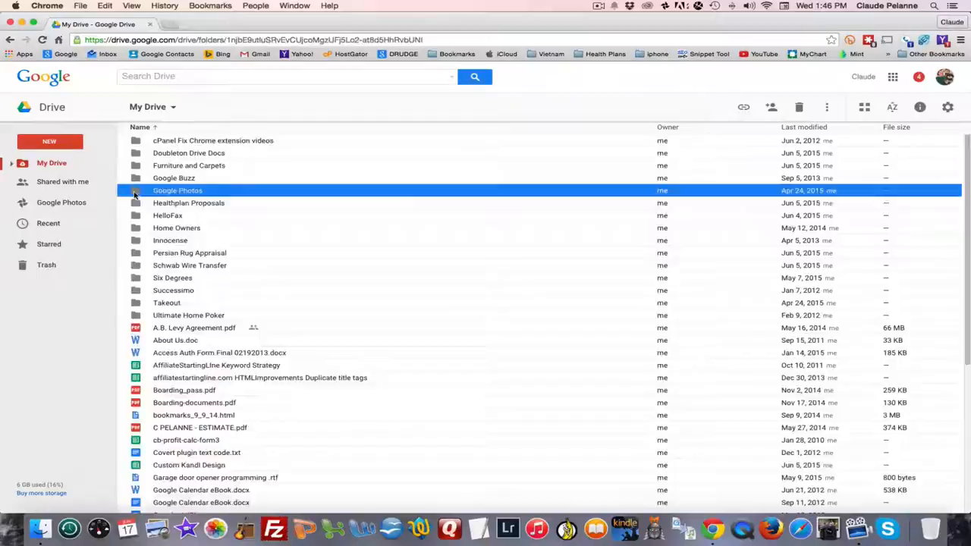
Step: Enter the Google Photos folder to reveal its year subfolders from 2002 to 2015
{"action": "double_click", "coordinate": [177, 191]}
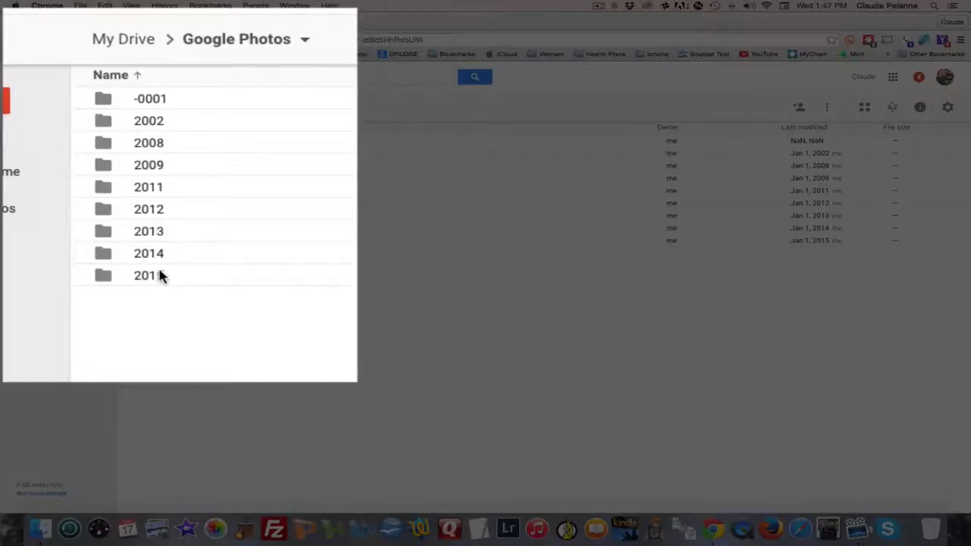
{"action": "mouse_move", "coordinate": [149, 122]}
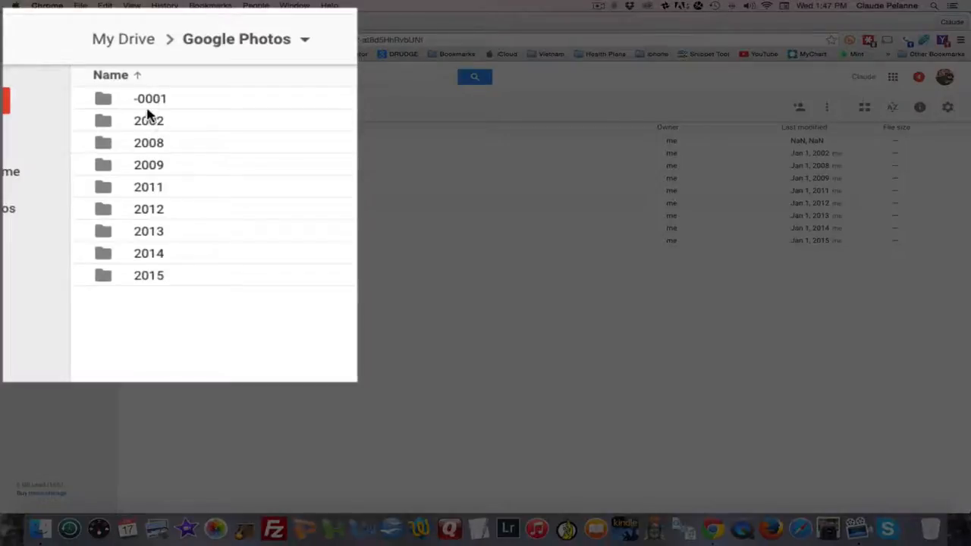
{"action": "mouse_move", "coordinate": [152, 302]}
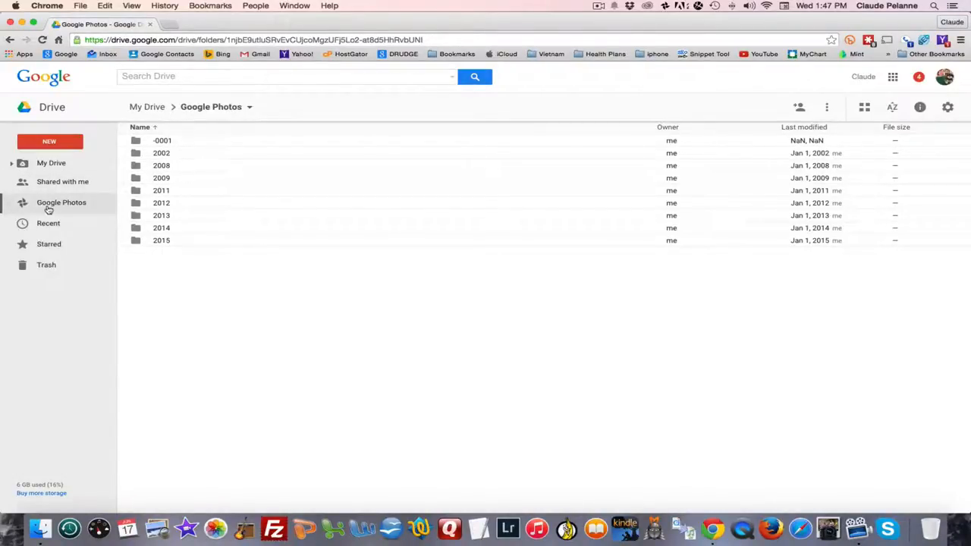
Step: Switch to the Google Photos sidebar section to show the grid of uploaded photos and videos
{"action": "left_click", "coordinate": [61, 203]}
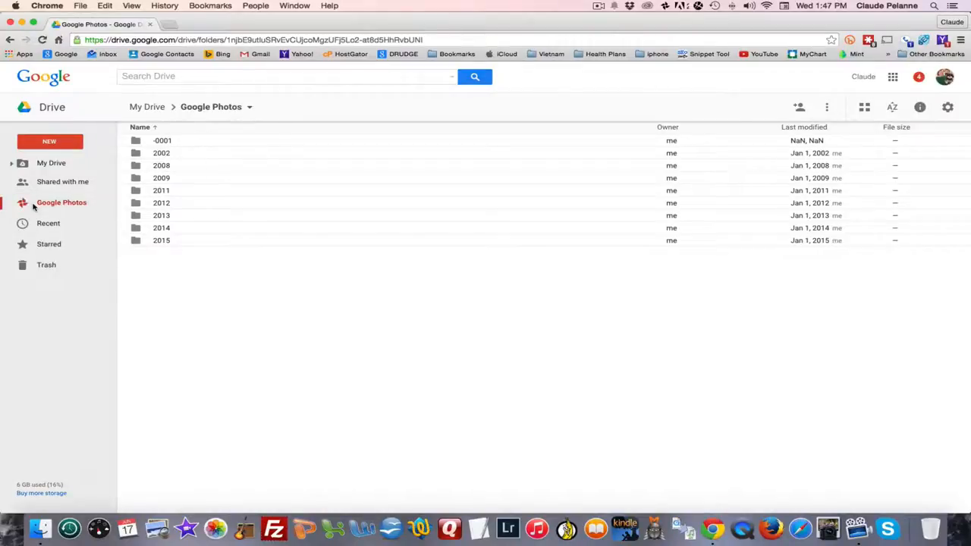
{"action": "left_click", "coordinate": [60, 202]}
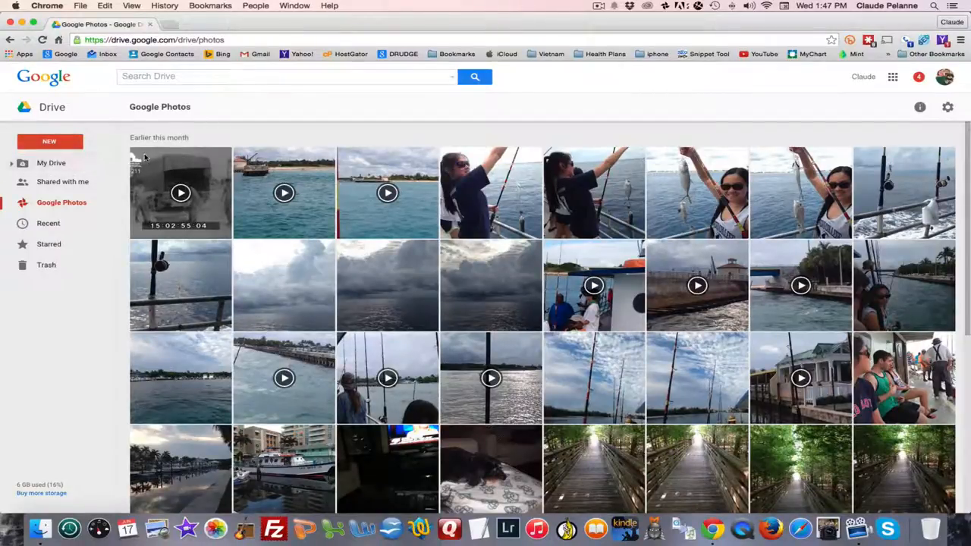
{"action": "mouse_move", "coordinate": [173, 131]}
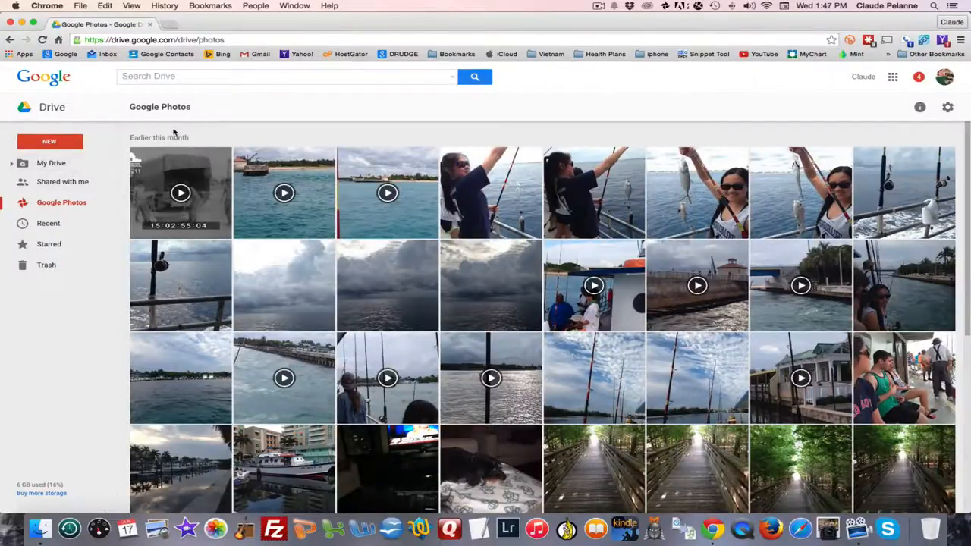